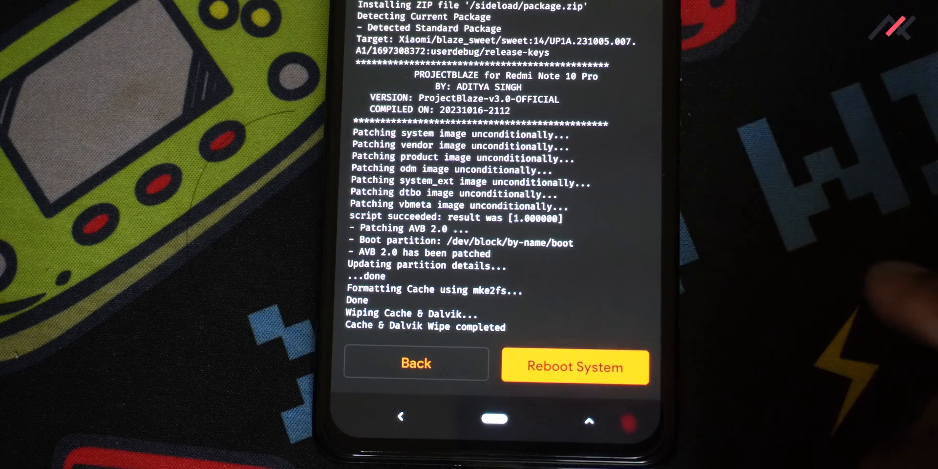
Step: Reboot the phone from recovery into the newly installed ProjectBlaze system
{"action": "left_click", "coordinate": [574, 366]}
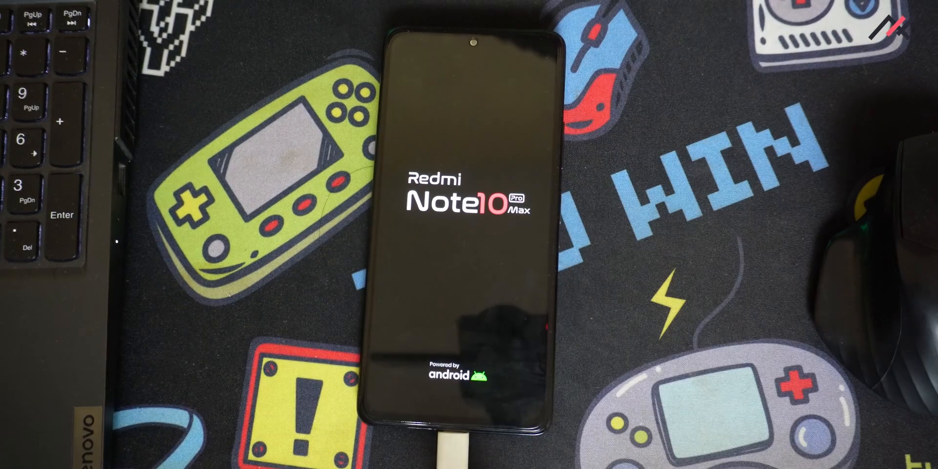